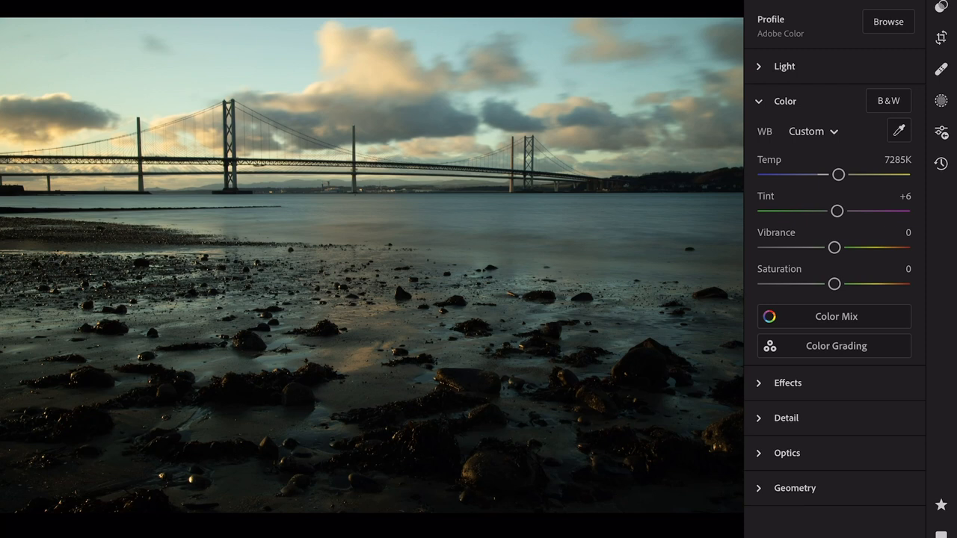
Set white balance Tint to +75 magenta and warm Temp to 7780K.
drag(838, 211, 849, 211)
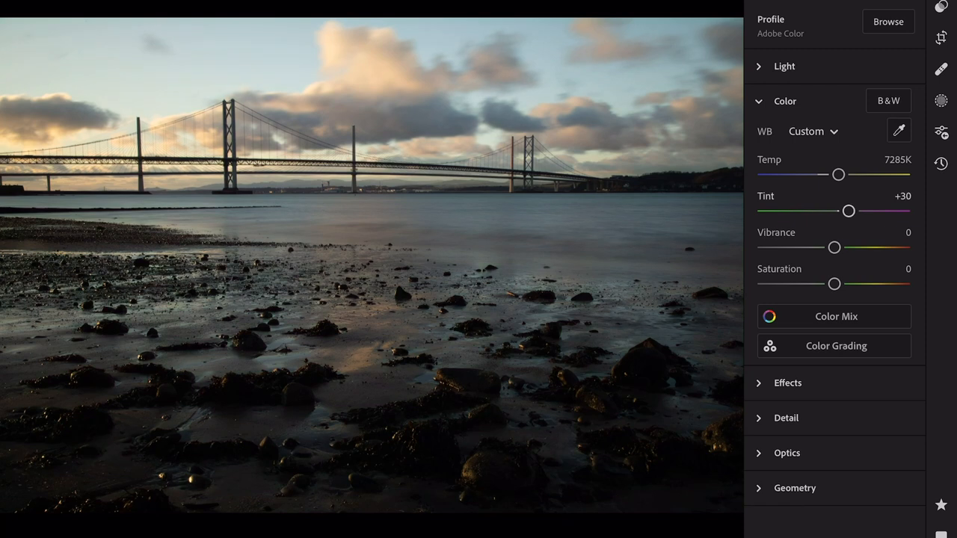
drag(848, 211, 867, 211)
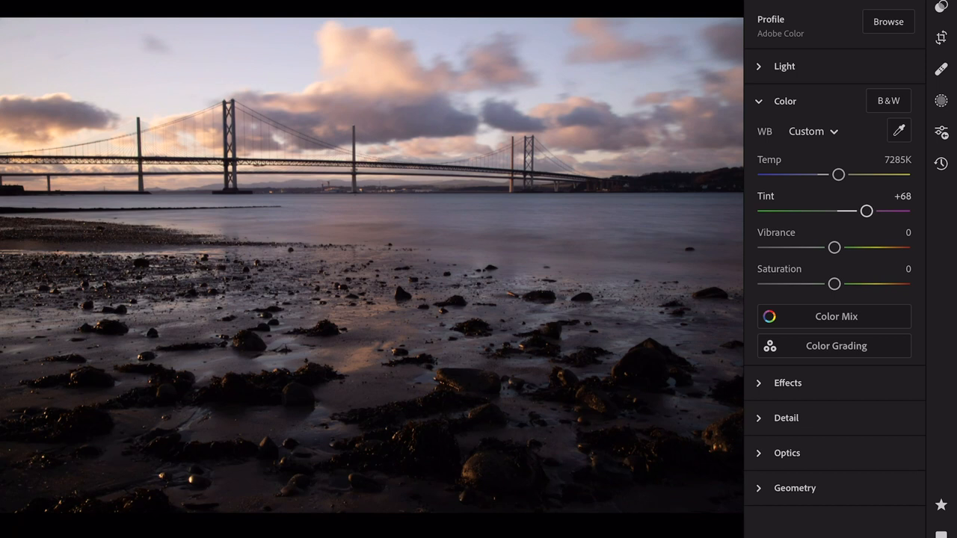
drag(866, 211, 870, 211)
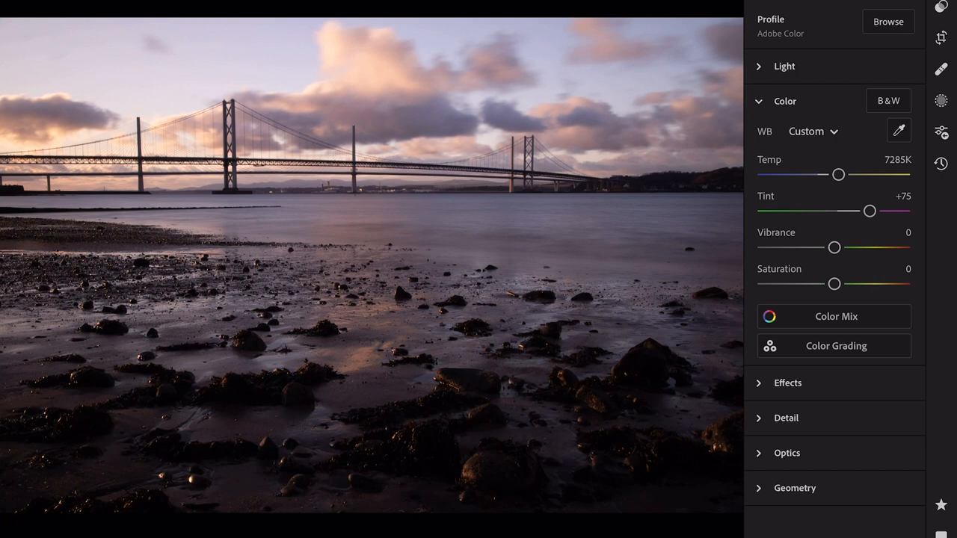
drag(839, 175, 845, 174)
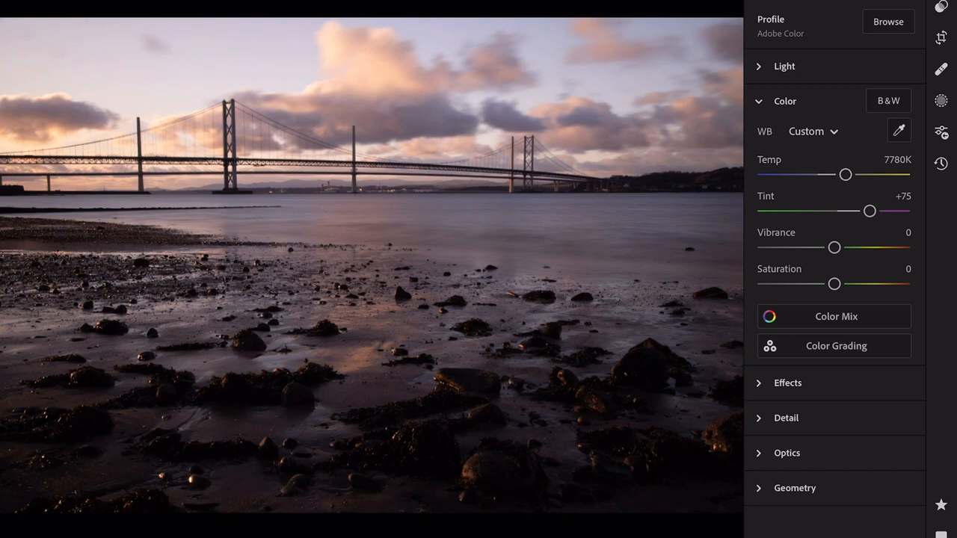